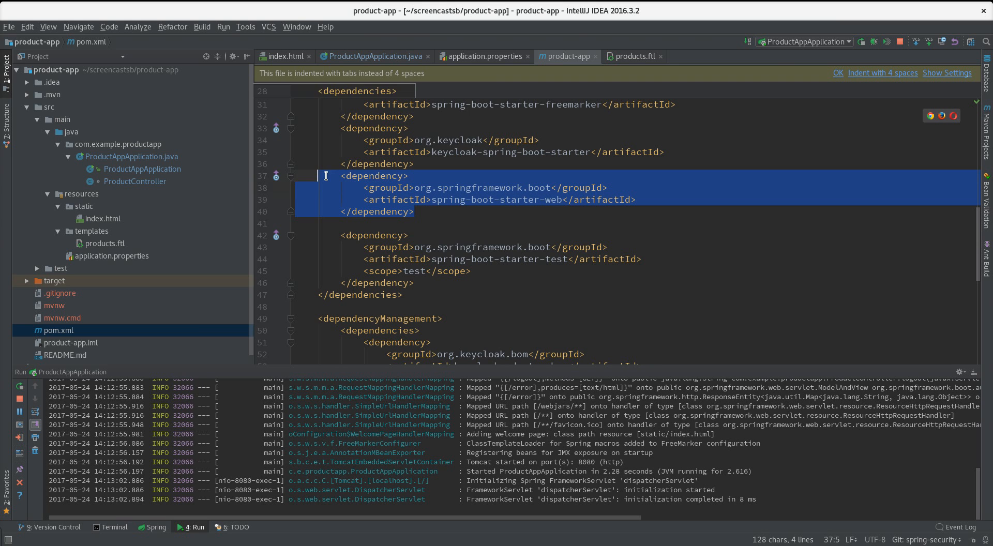
- Add a spring-boot-starter-security dependency after the web dependency in pom.xml
{"action": "left_click", "coordinate": [431, 223]}
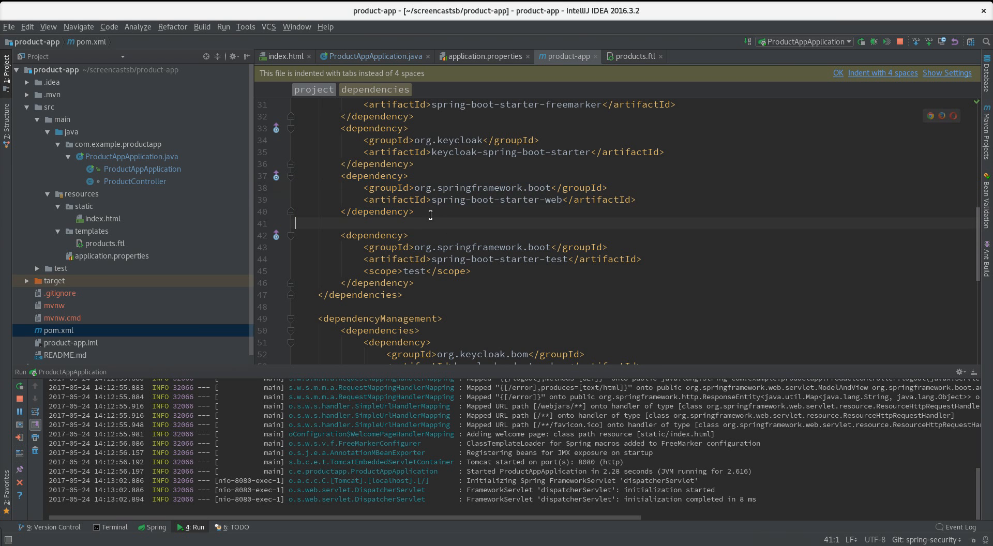
{"action": "type", "text": "<dependency>"}
{"action": "type", "text": "<artifactId>spring-boot-starter-security</artifactId>"}
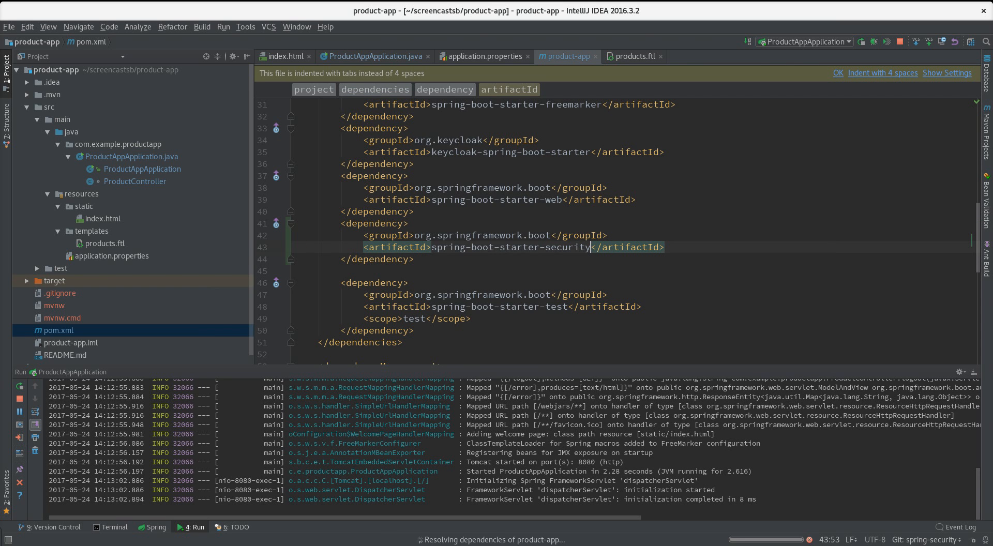
{"action": "mouse_move", "coordinate": [378, 270]}
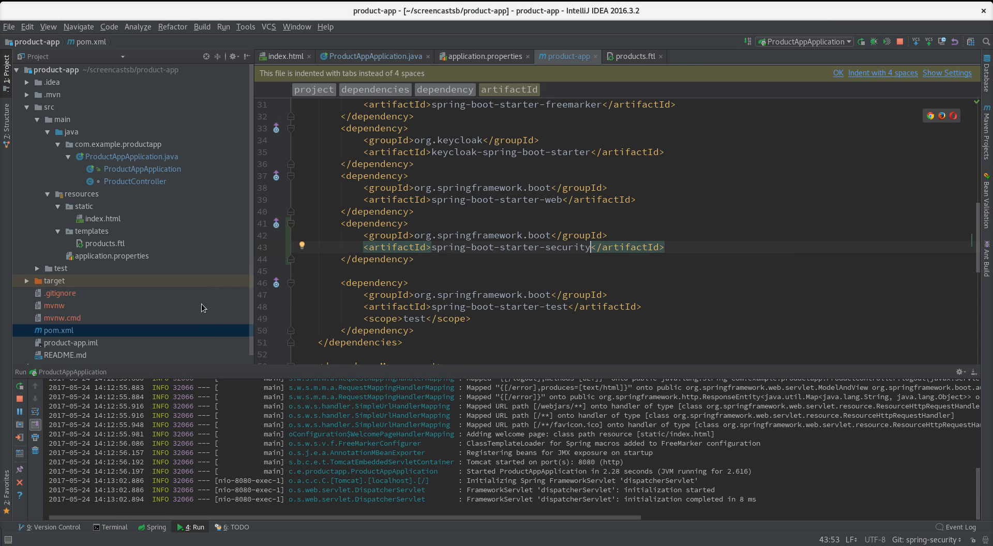
{"action": "mouse_move", "coordinate": [290, 281]}
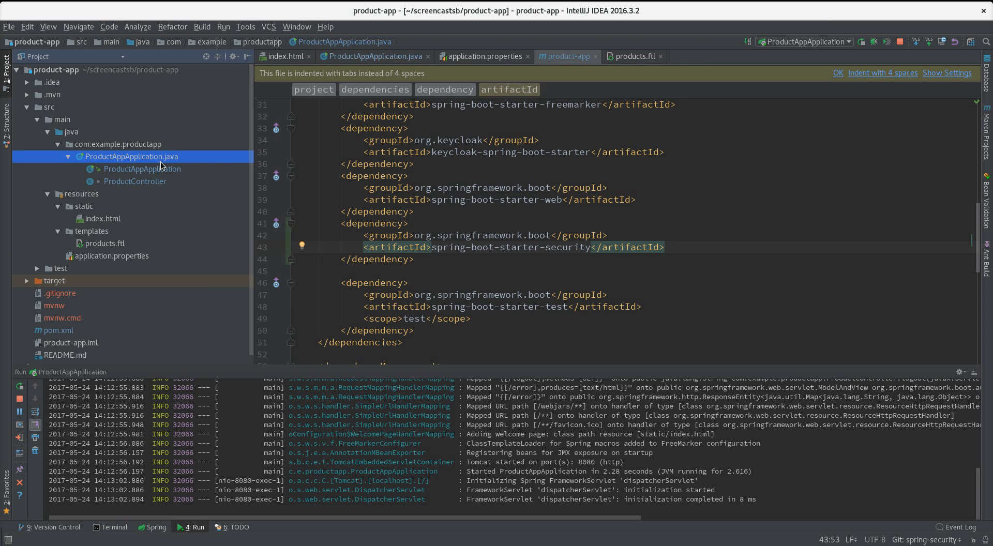
{"action": "mouse_move", "coordinate": [161, 166]}
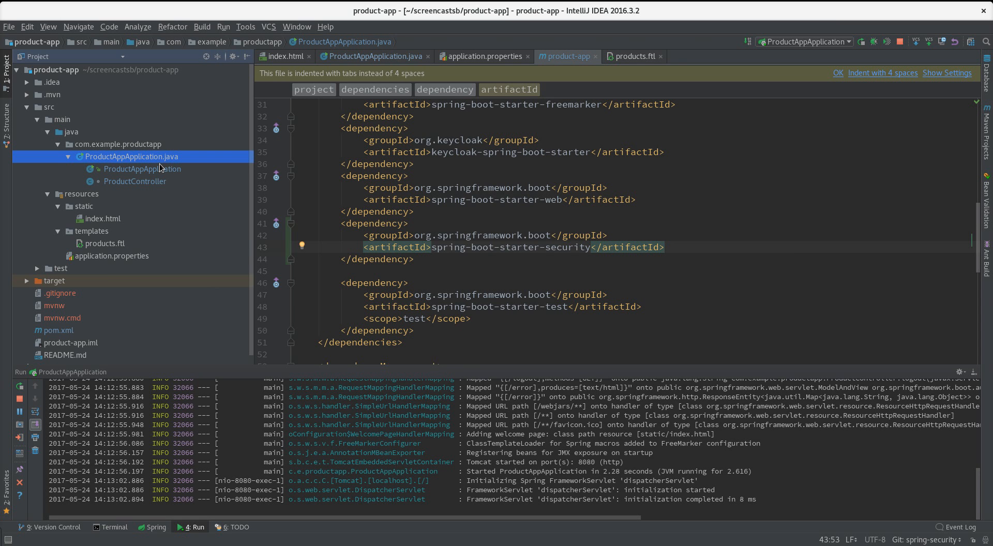
{"action": "mouse_move", "coordinate": [187, 205]}
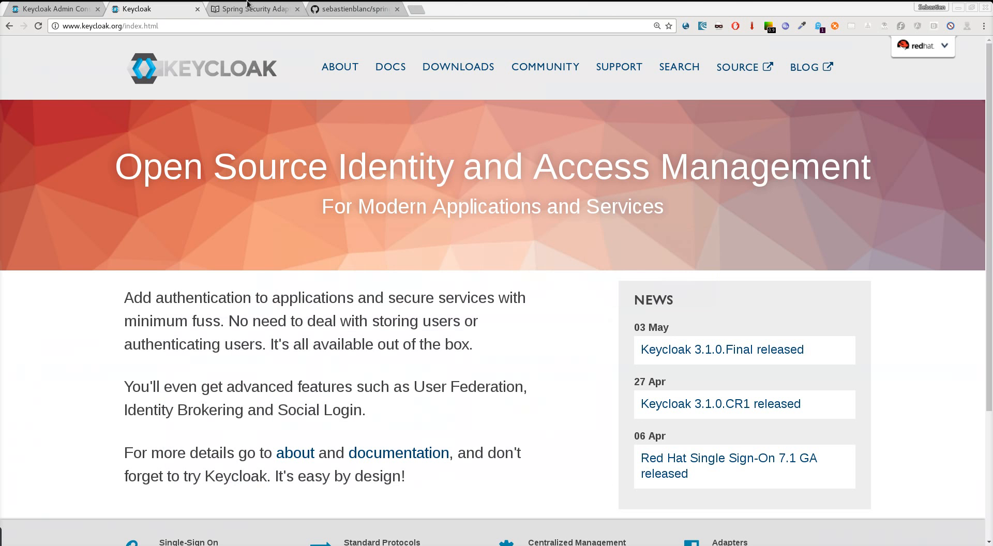
- Select the example SecurityConfig code on Keycloak's Spring Security adapter documentation page
{"action": "left_click", "coordinate": [254, 9]}
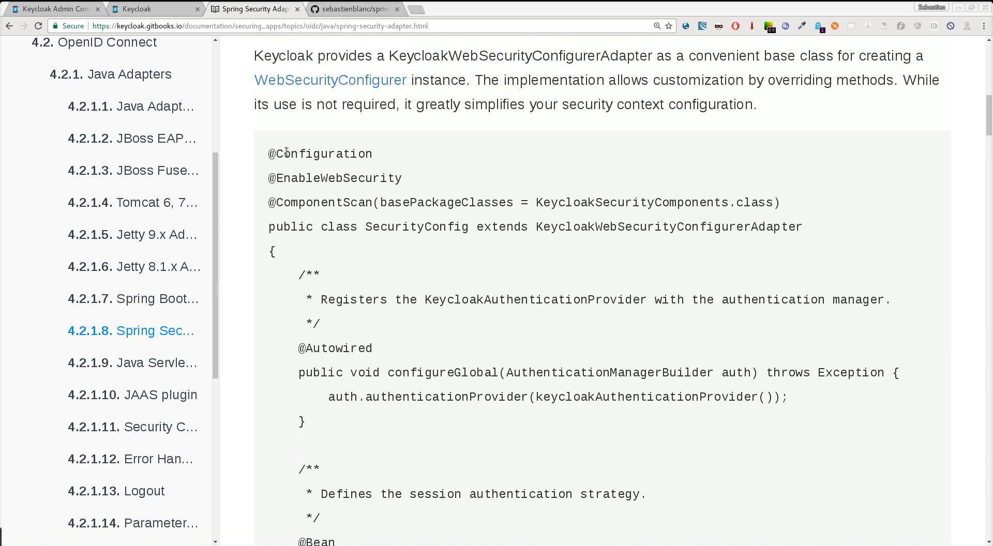
{"action": "mouse_move", "coordinate": [498, 172]}
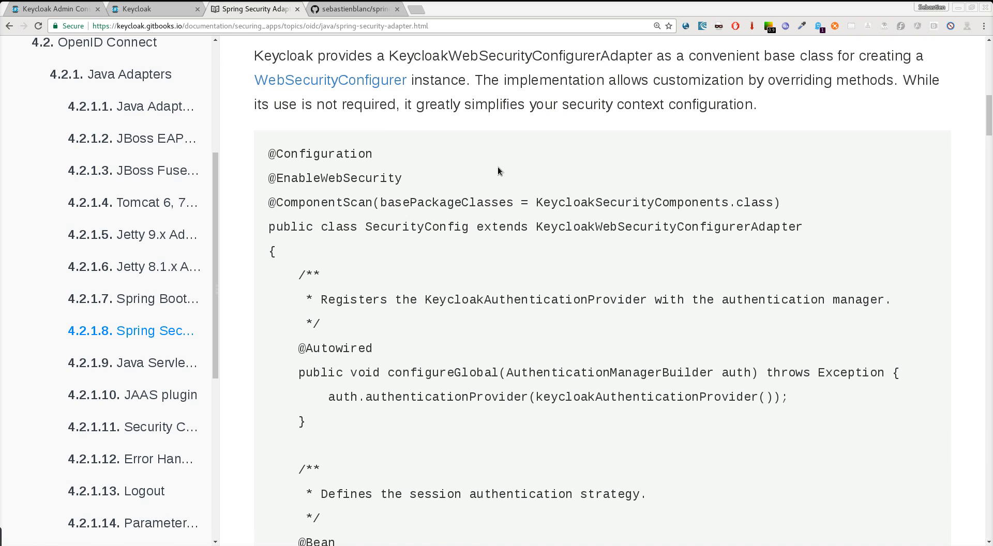
{"action": "scroll", "scroll_direction": "down", "scroll_amount": 3}
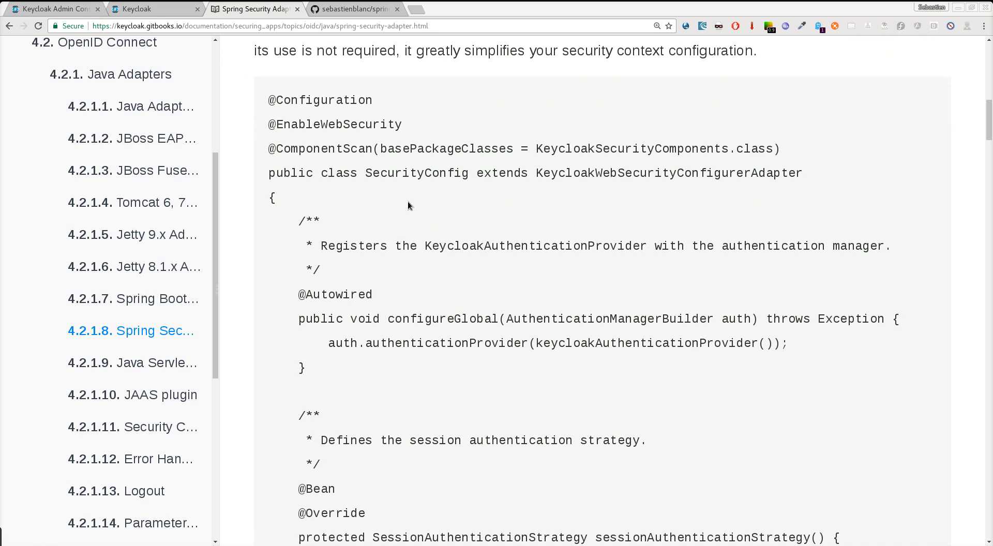
{"action": "left_click_drag", "start_coordinate": [269, 99], "coordinate": [381, 343]}
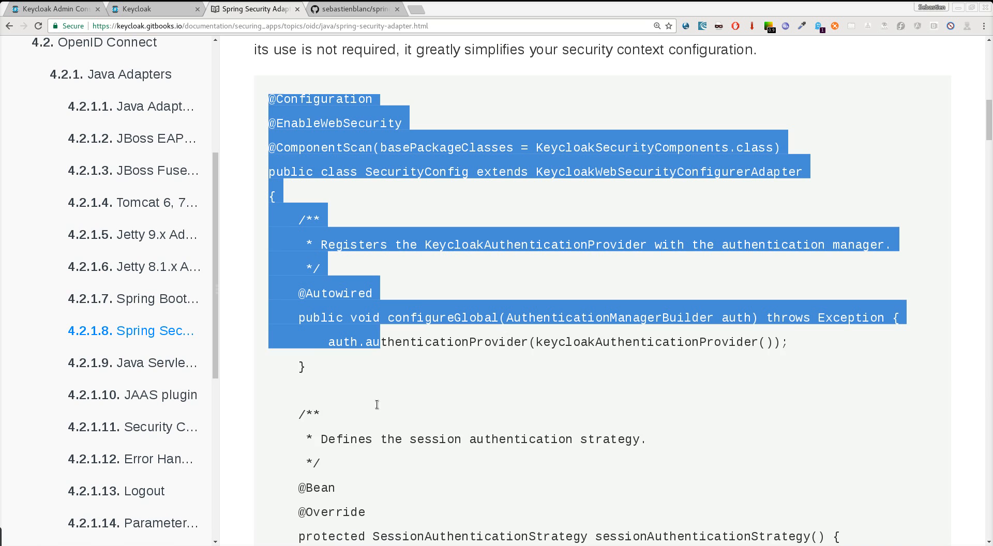
{"action": "scroll", "scroll_direction": "down", "scroll_amount": 3}
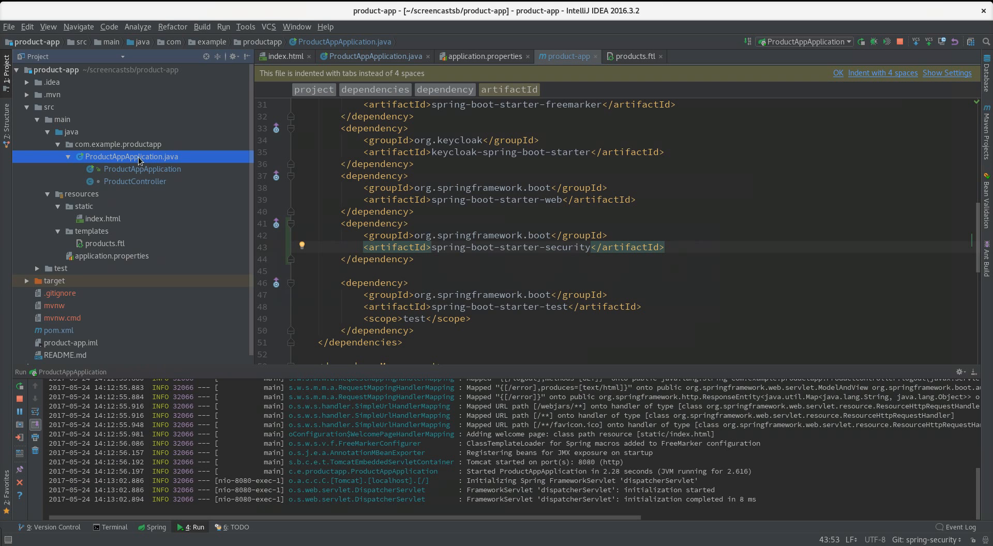
{"action": "left_click", "coordinate": [142, 168]}
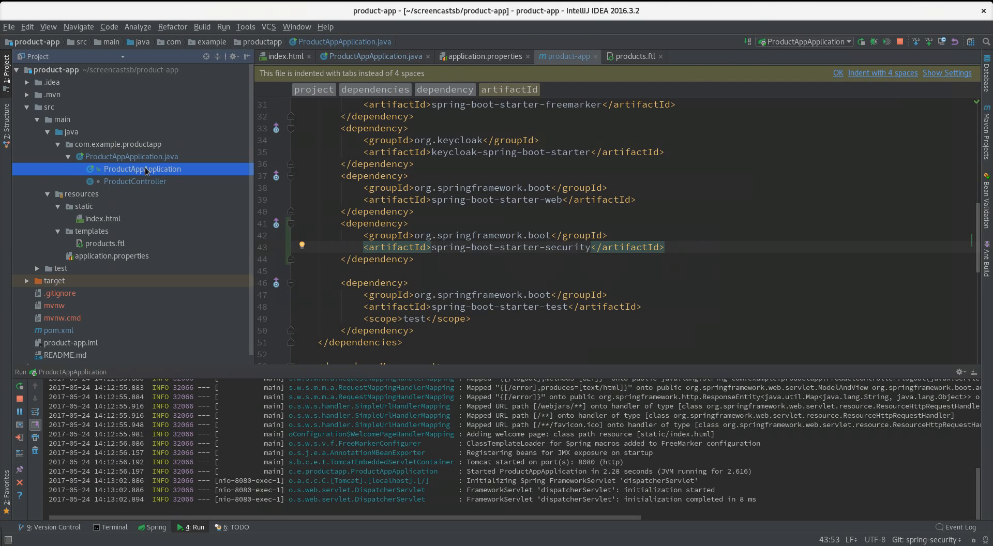
{"action": "left_click", "coordinate": [373, 56]}
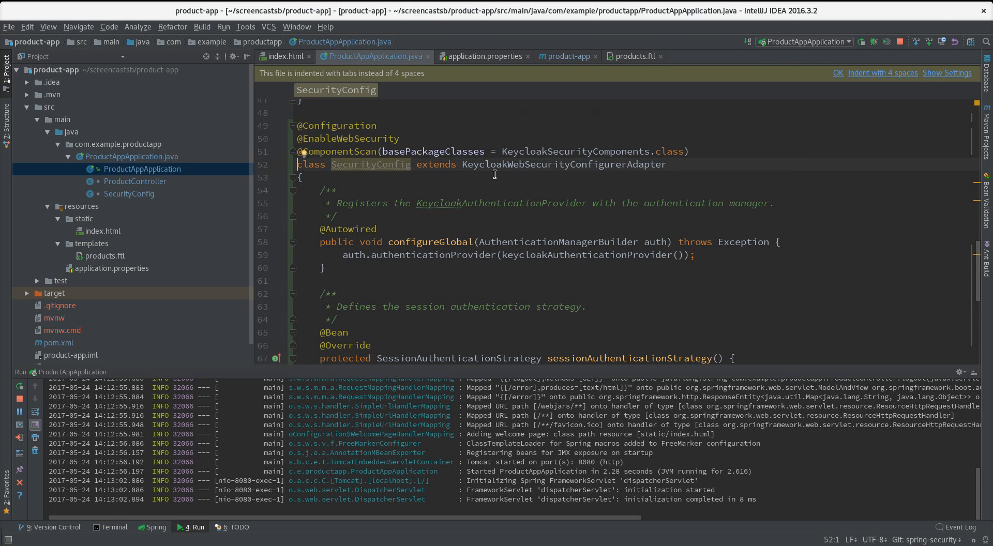
{"action": "mouse_move", "coordinate": [386, 120]}
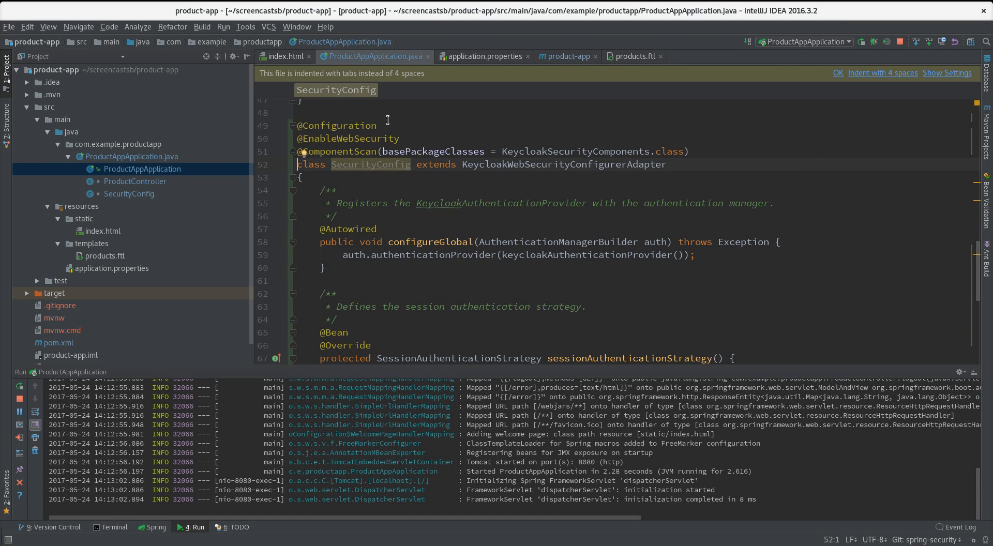
{"action": "double_click", "coordinate": [336, 125]}
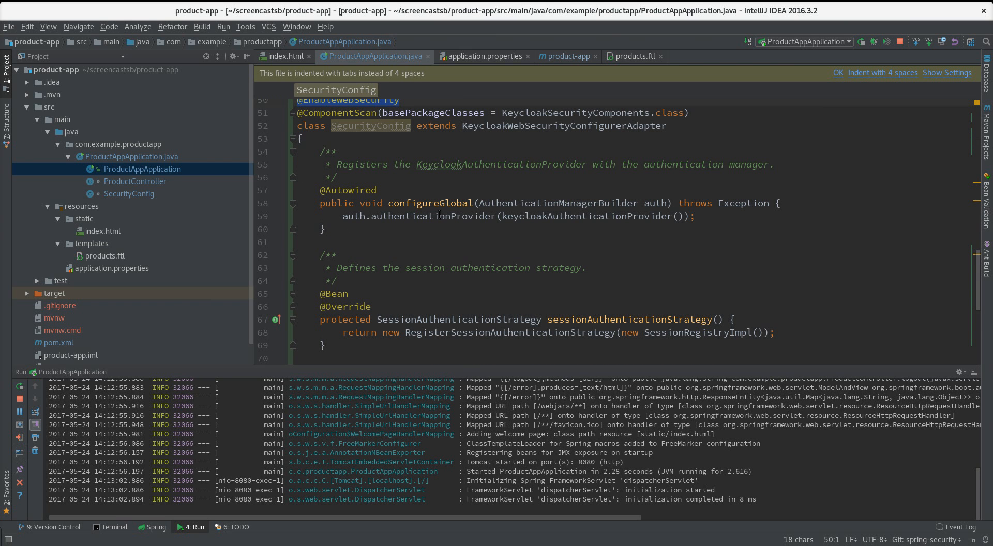
{"action": "double_click", "coordinate": [430, 203]}
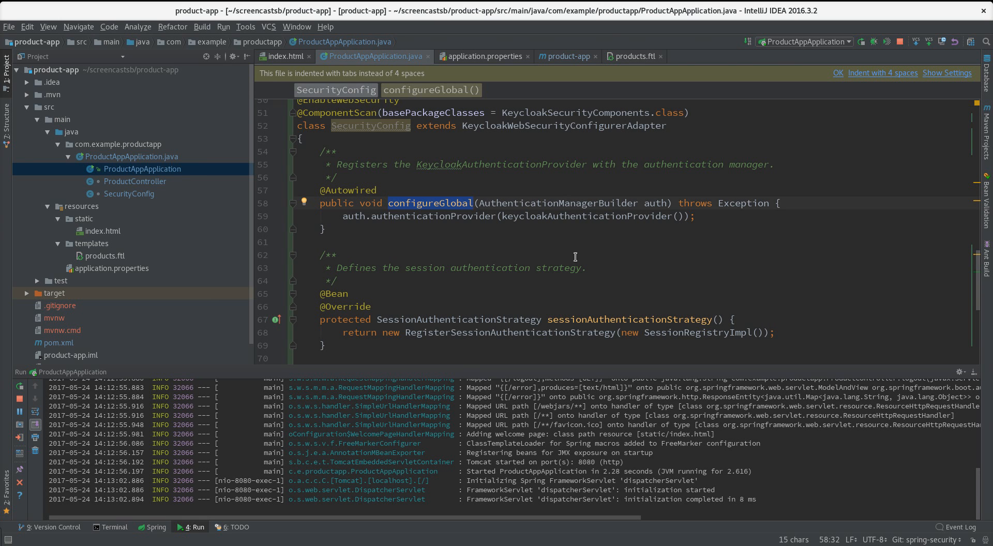
{"action": "mouse_move", "coordinate": [513, 227]}
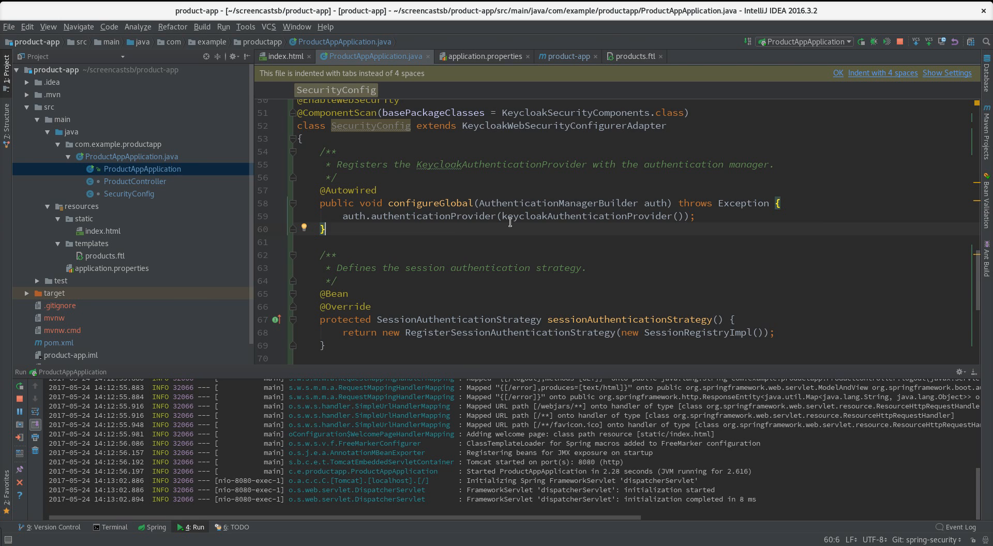
{"action": "mouse_move", "coordinate": [657, 213]}
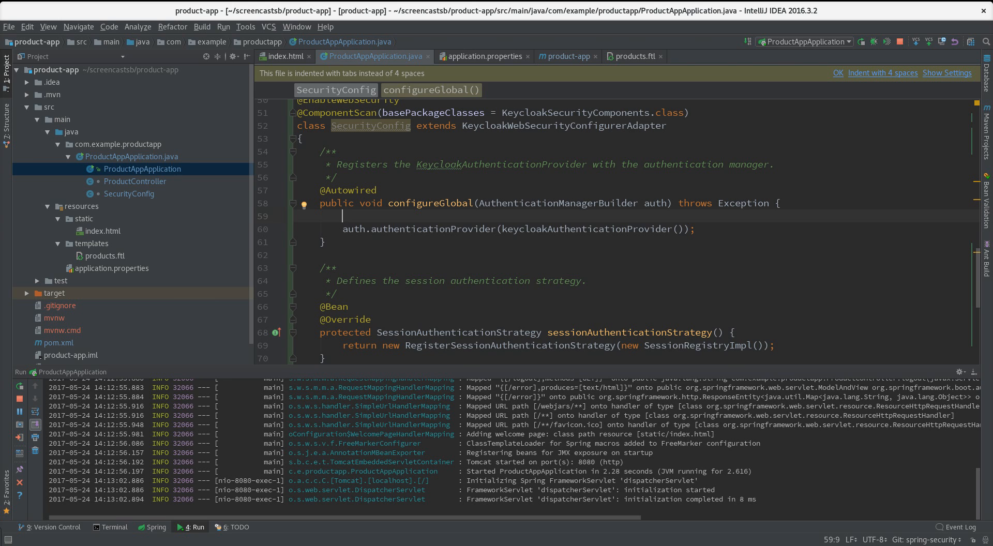
- Add a keycloakAuthenticationProvider variable and call setGrantedAuthoritiesMapper with a new mapper
{"action": "type", "text": "kc"}
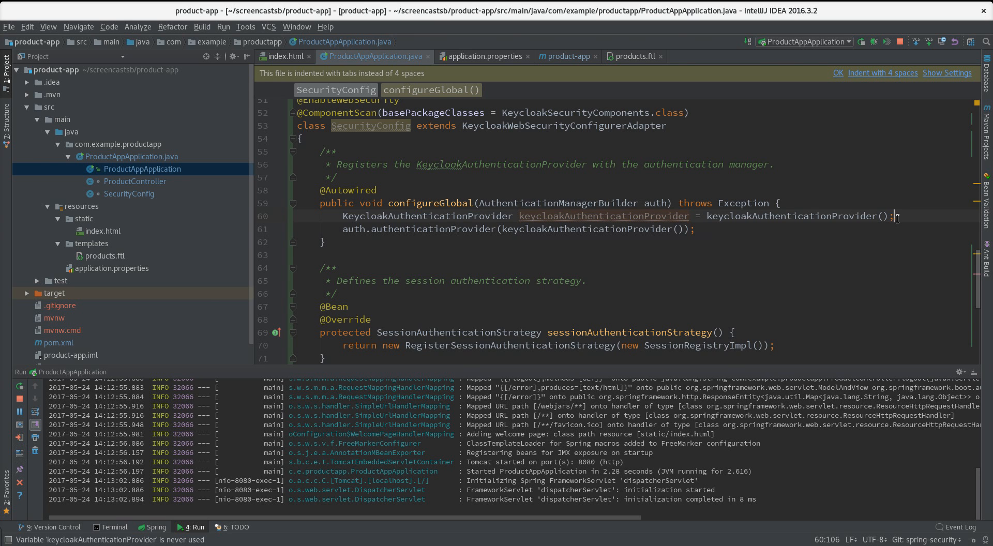
{"action": "type", "text": "keycloakAuthenticationProvider.se"}
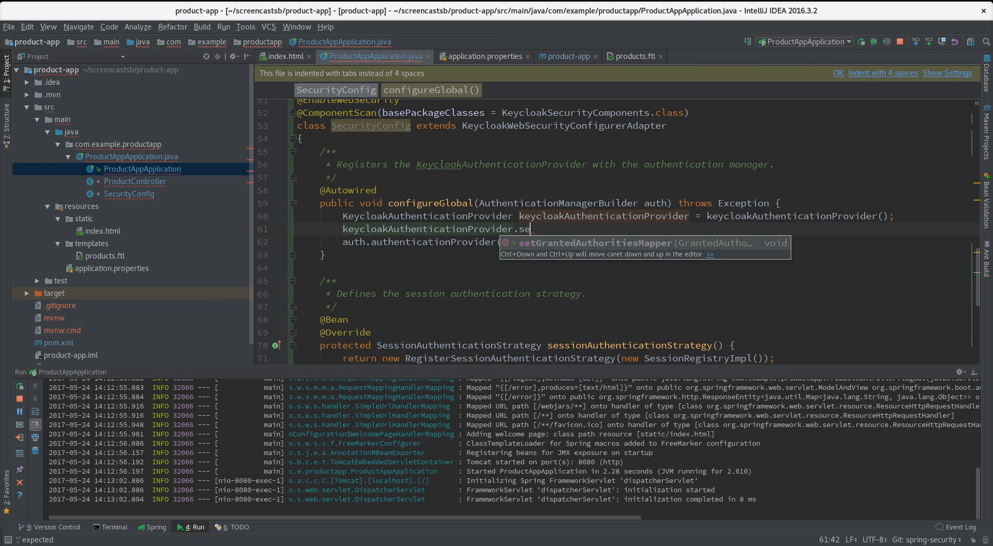
{"action": "type", "text": "tGrantedAuthoritiesMapper();"}
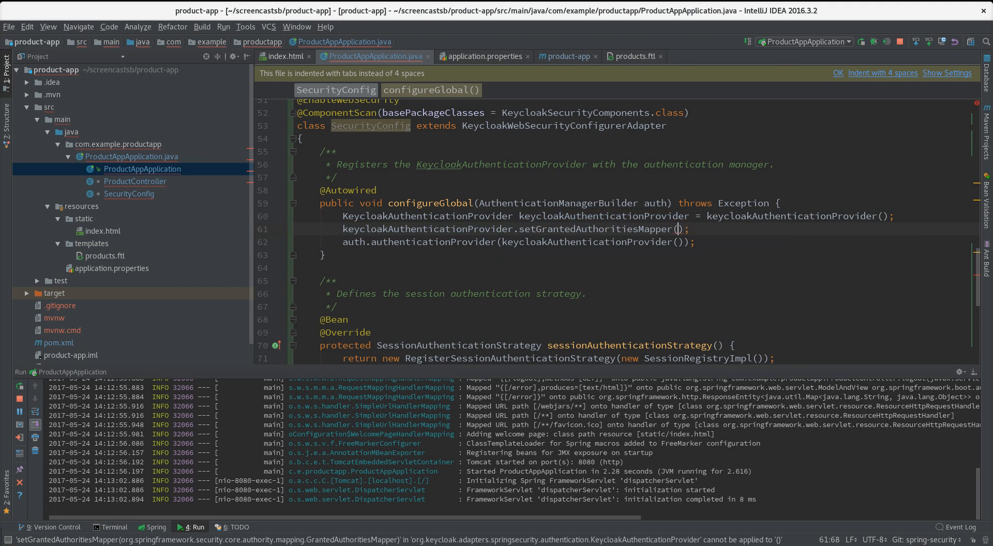
{"action": "type", "text": "new s"}
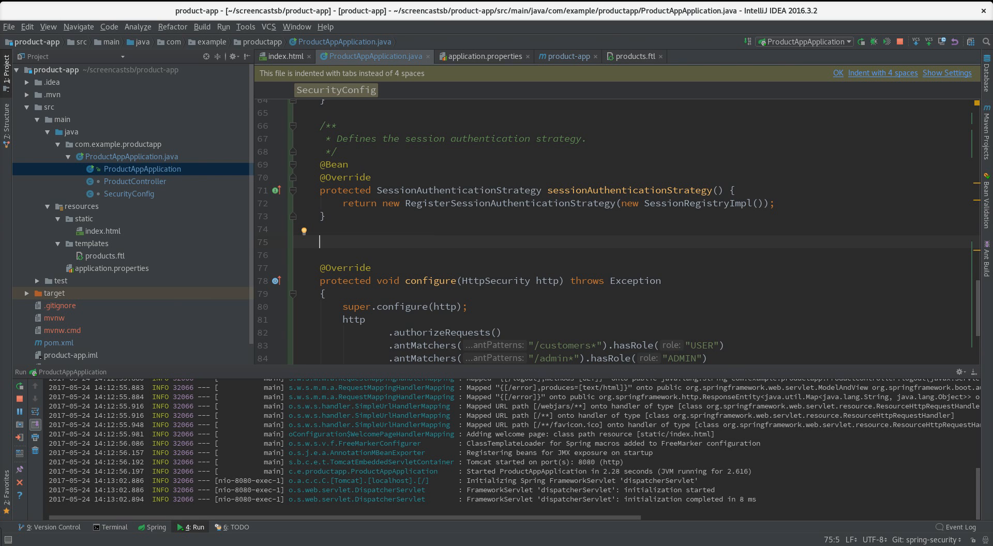
{"action": "mouse_move", "coordinate": [154, 289]}
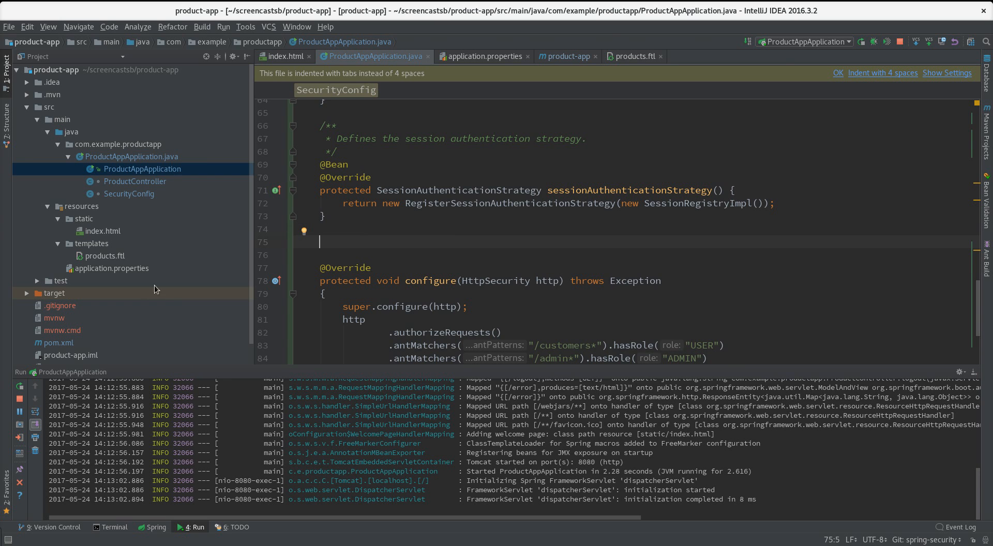
{"action": "left_click", "coordinate": [112, 268]}
{"action": "type", "text": "@Bean"}
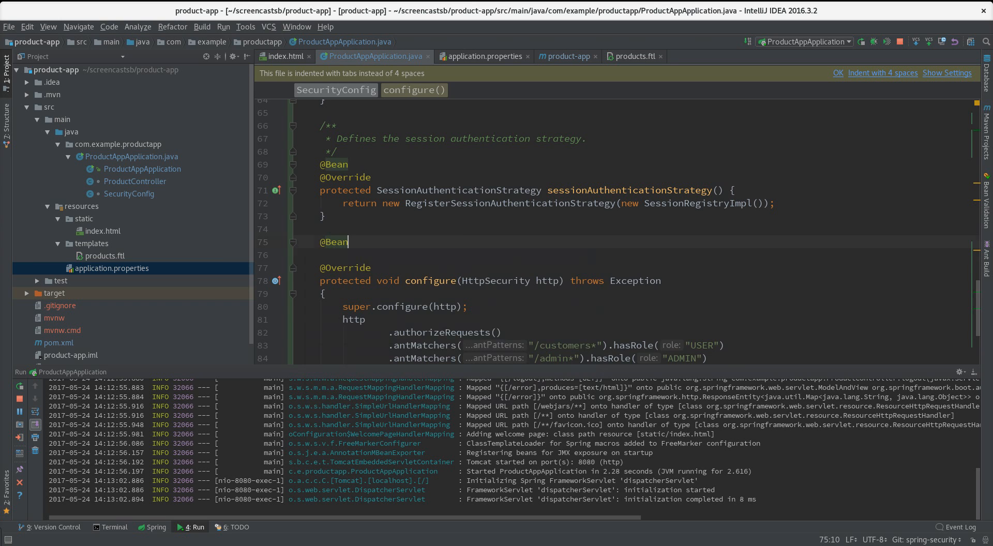
{"action": "type", "text": "k"}
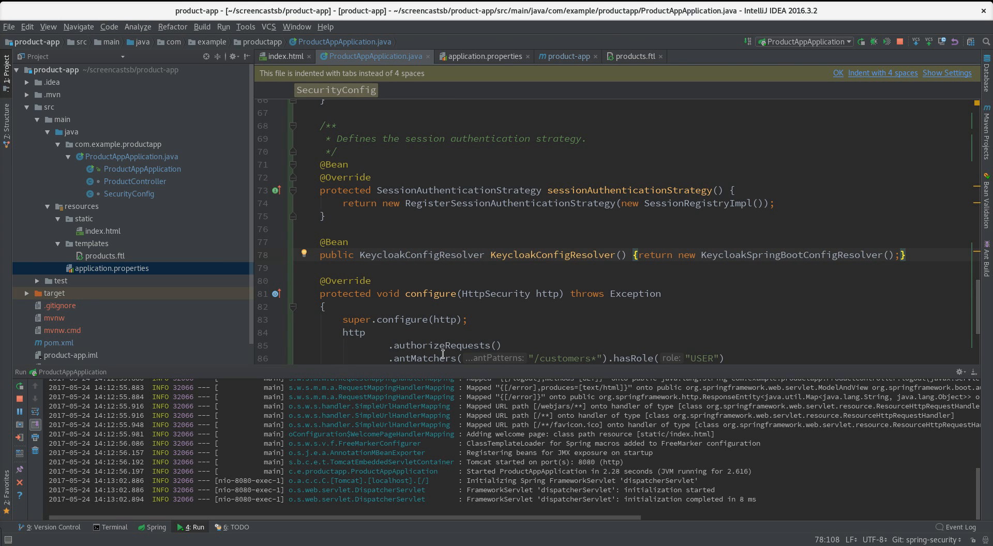
{"action": "double_click", "coordinate": [422, 254]}
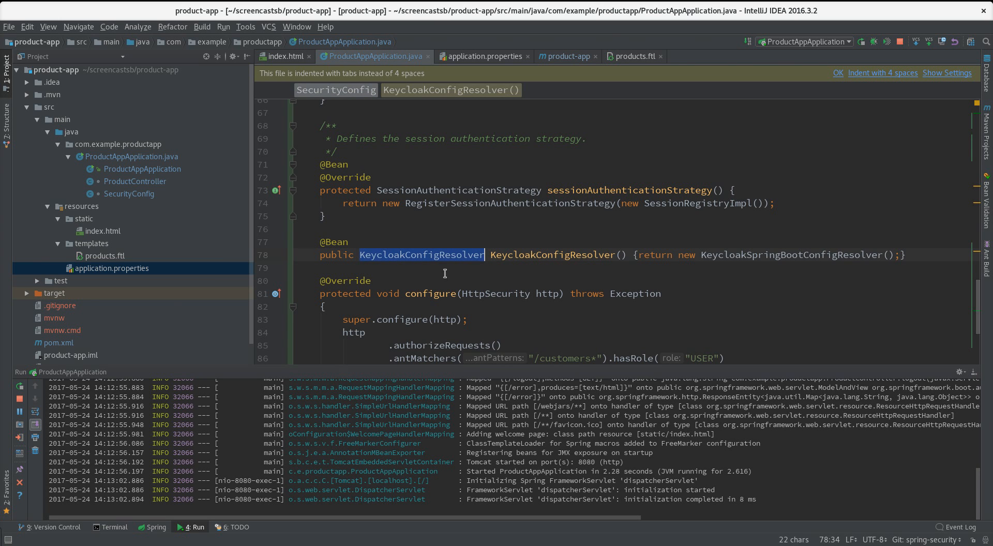
{"action": "double_click", "coordinate": [552, 255]}
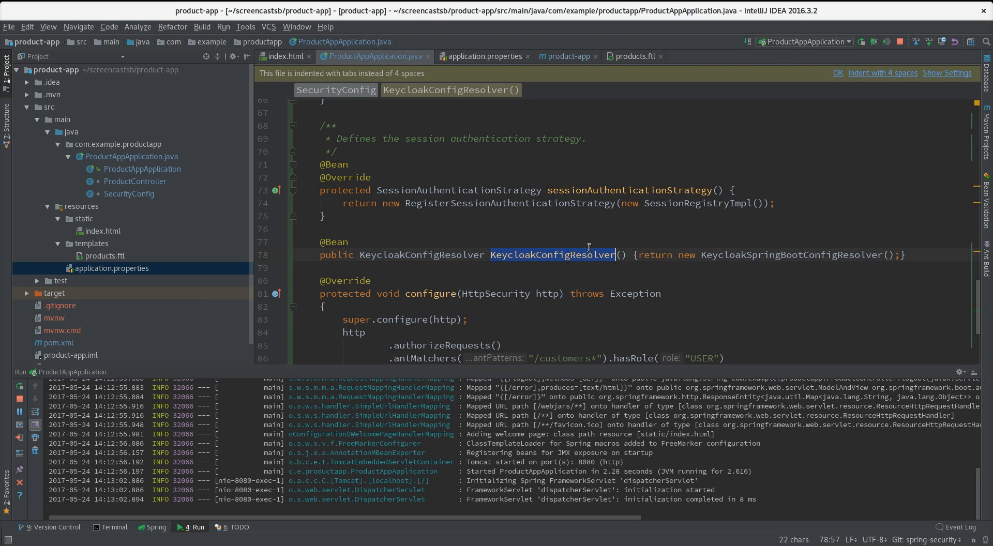
{"action": "mouse_move", "coordinate": [738, 257]}
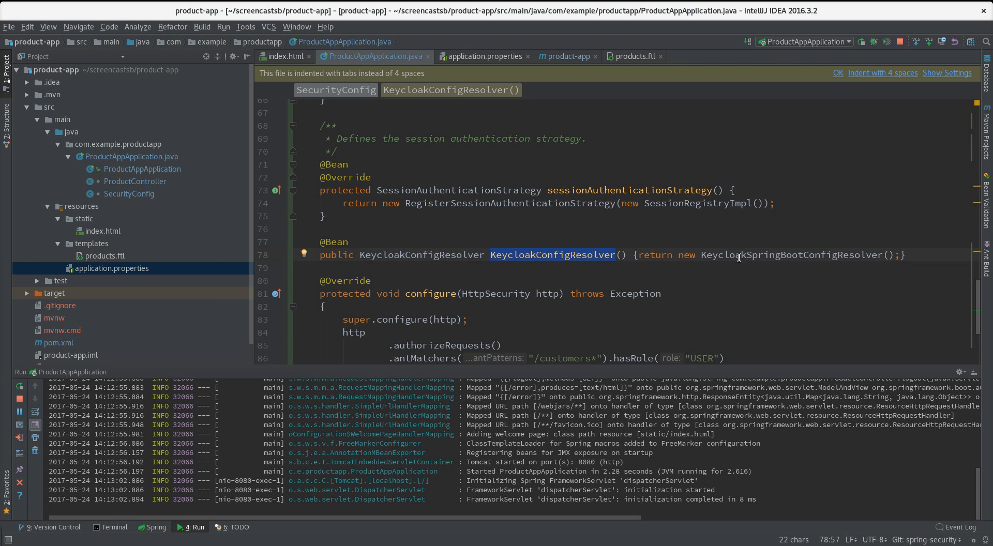
{"action": "double_click", "coordinate": [790, 255]}
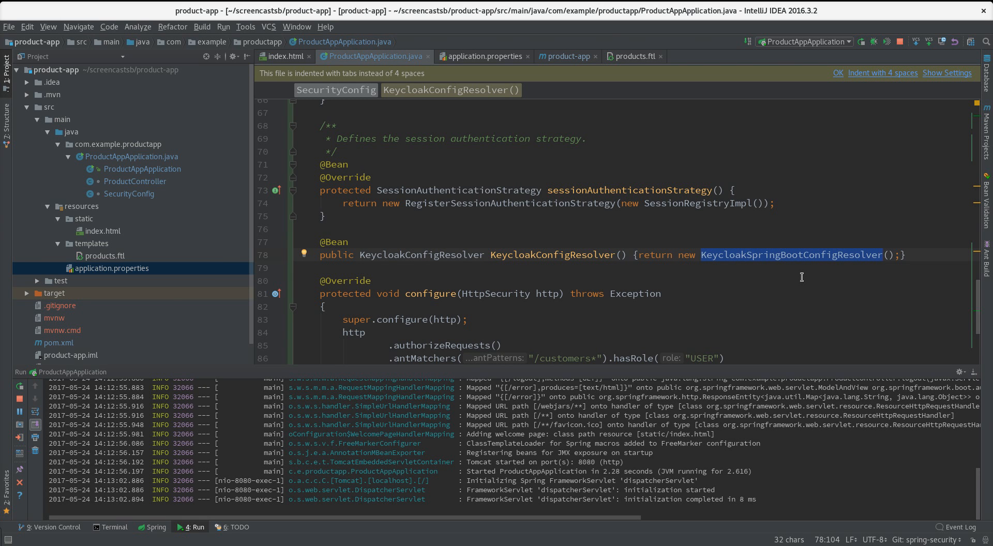
{"action": "mouse_move", "coordinate": [798, 274]}
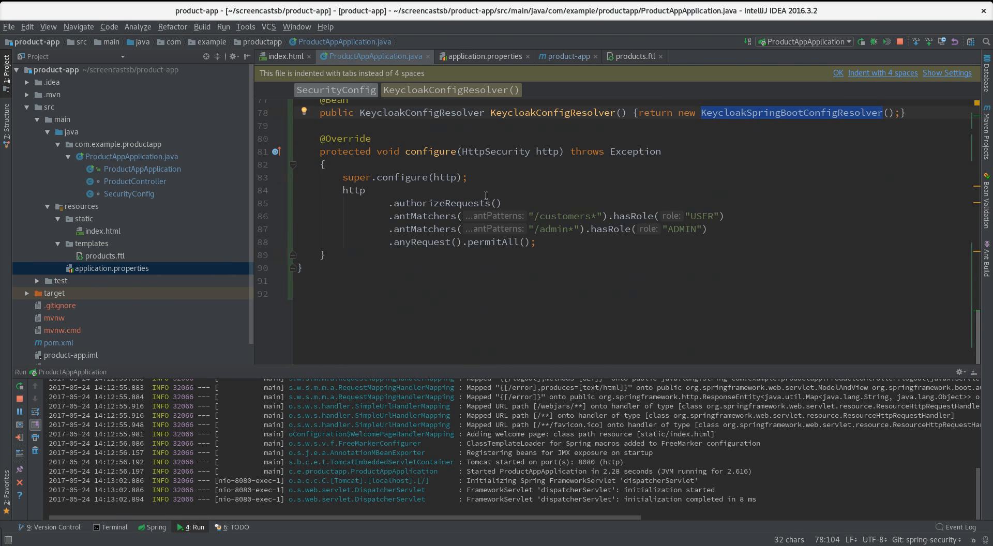
{"action": "double_click", "coordinate": [429, 152]}
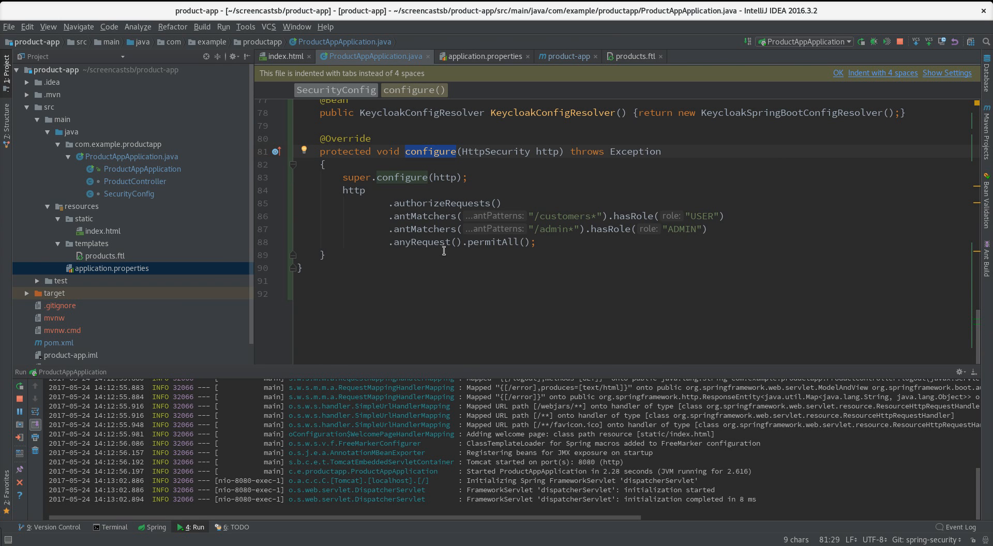
{"action": "mouse_move", "coordinate": [436, 265]}
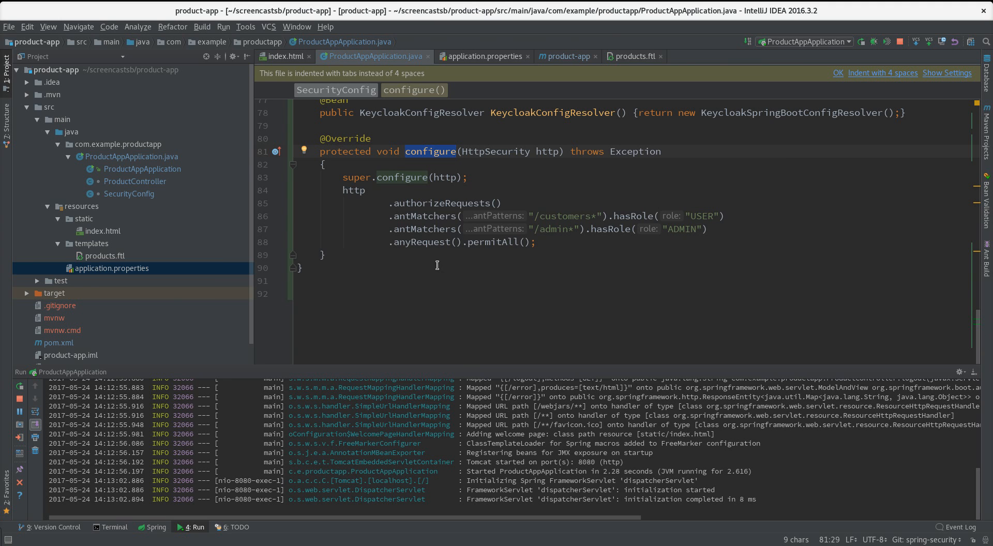
{"action": "mouse_move", "coordinate": [378, 229]}
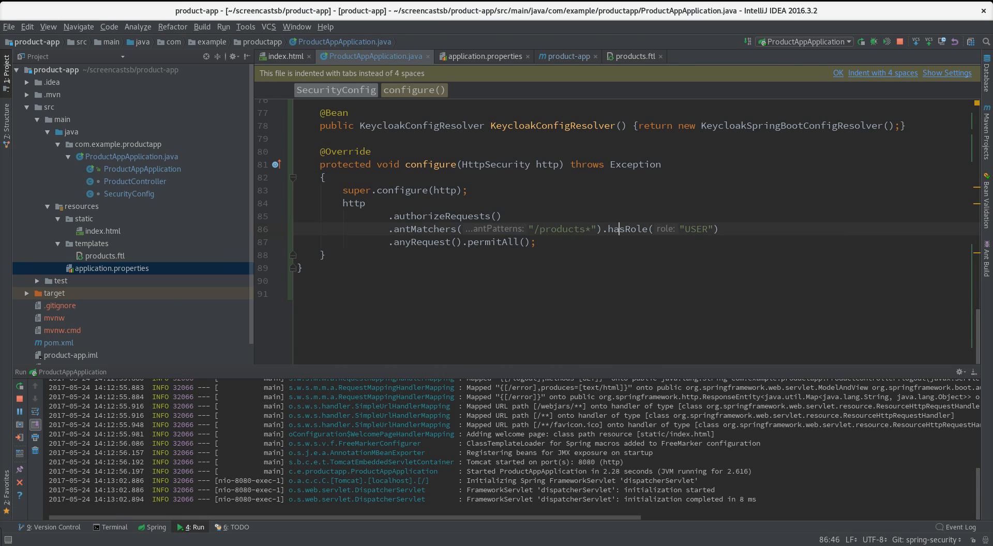
- Change the /products* rule's required role from USER to user
{"action": "double_click", "coordinate": [692, 228]}
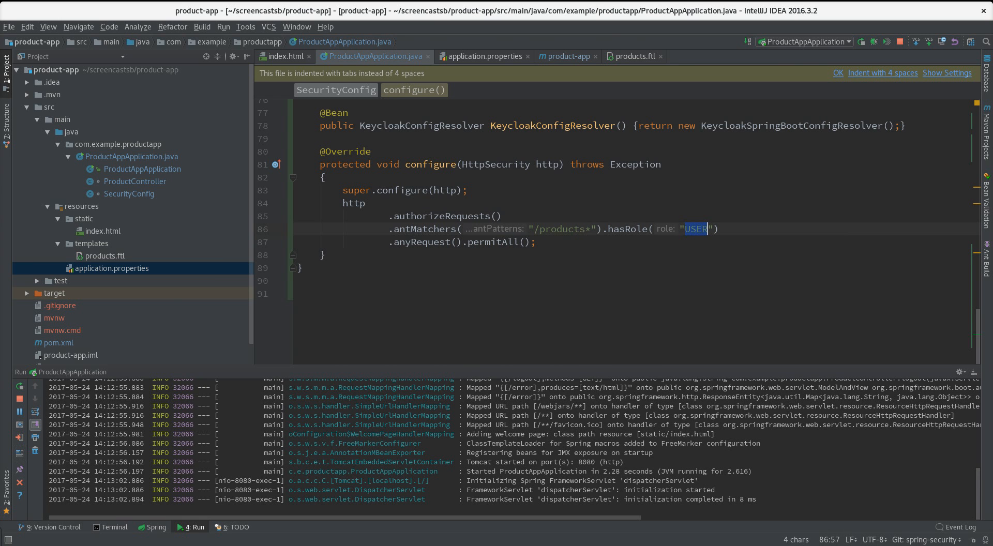
{"action": "type", "text": "user"}
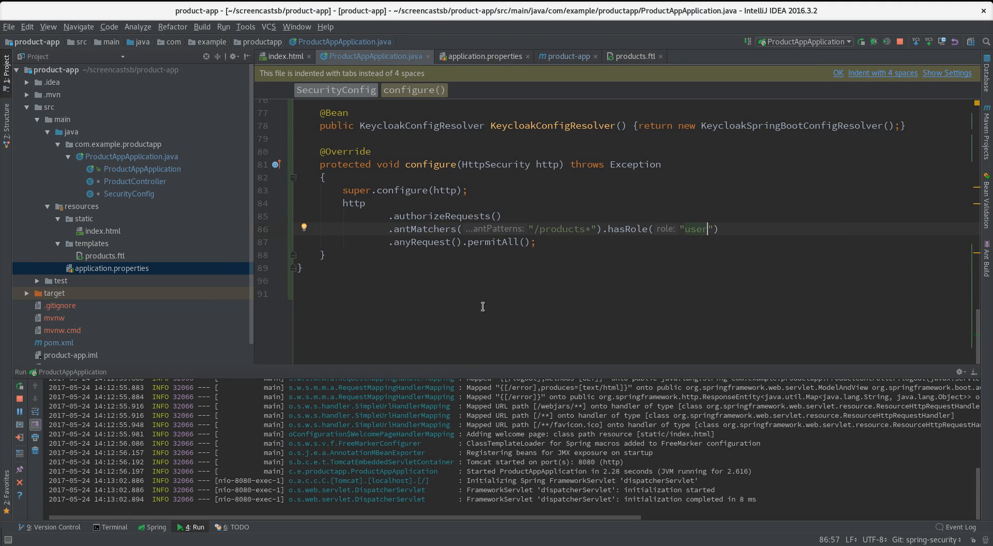
{"action": "left_click", "coordinate": [302, 268]}
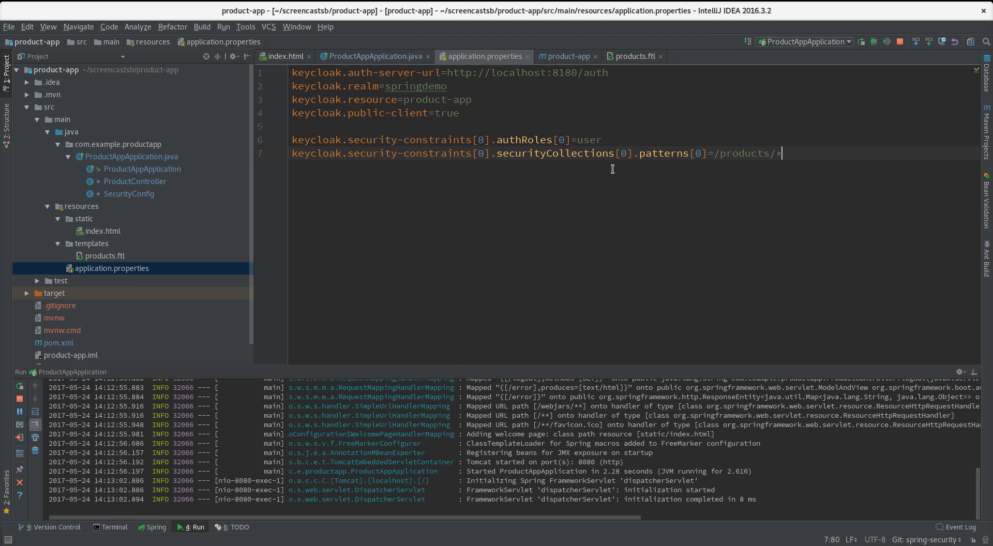
- Delete the two keycloak.security-constraints lines from application.properties
{"action": "left_click_drag", "start_coordinate": [397, 152], "coordinate": [783, 152]}
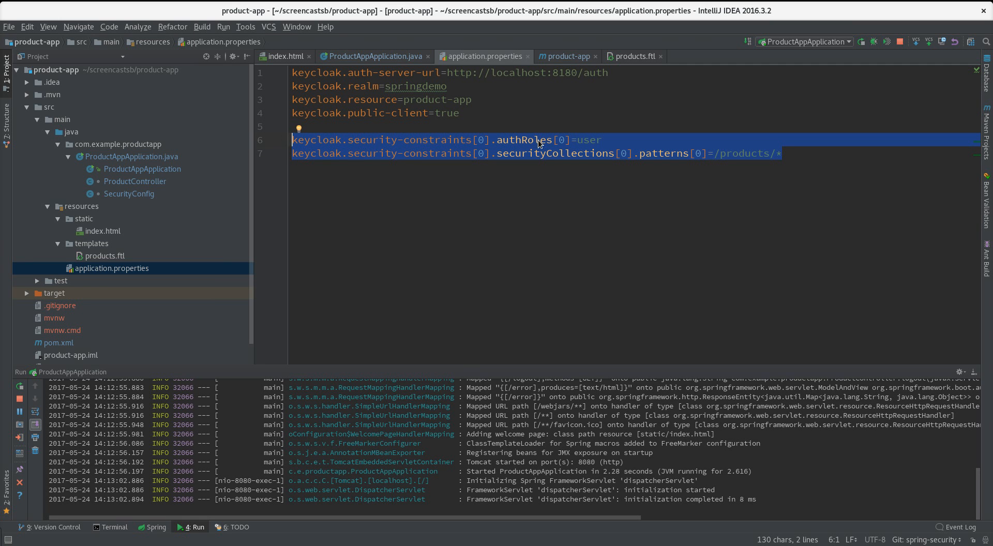
{"action": "key", "text": "Delete"}
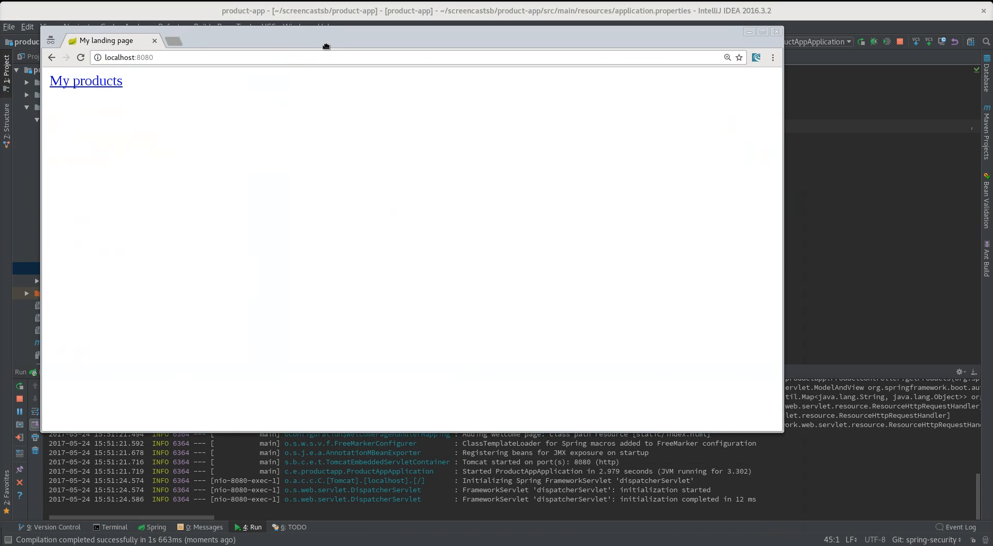
- Maximize Chrome, open My products, and log in to view iPad, iPhone and iPod
{"action": "left_click", "coordinate": [762, 32]}
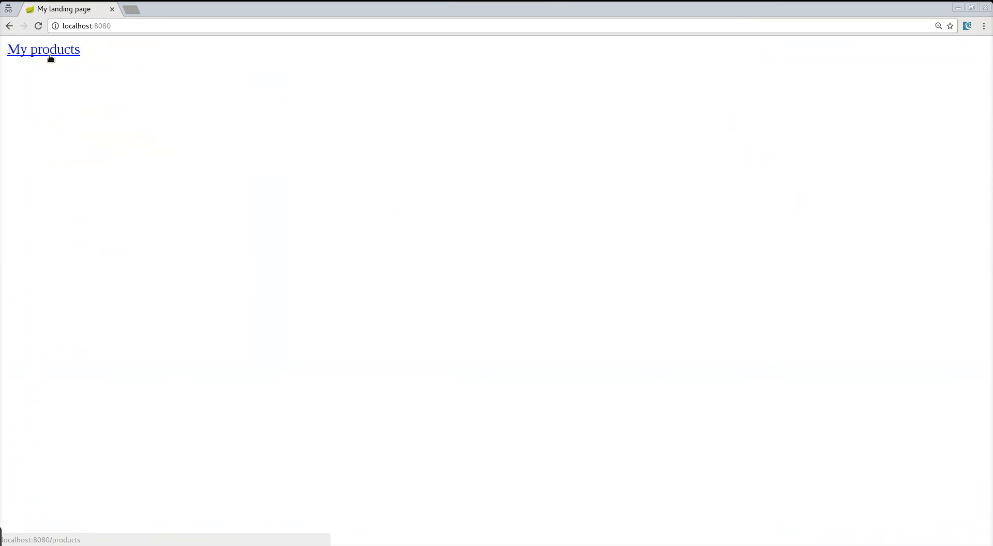
{"action": "left_click", "coordinate": [43, 48]}
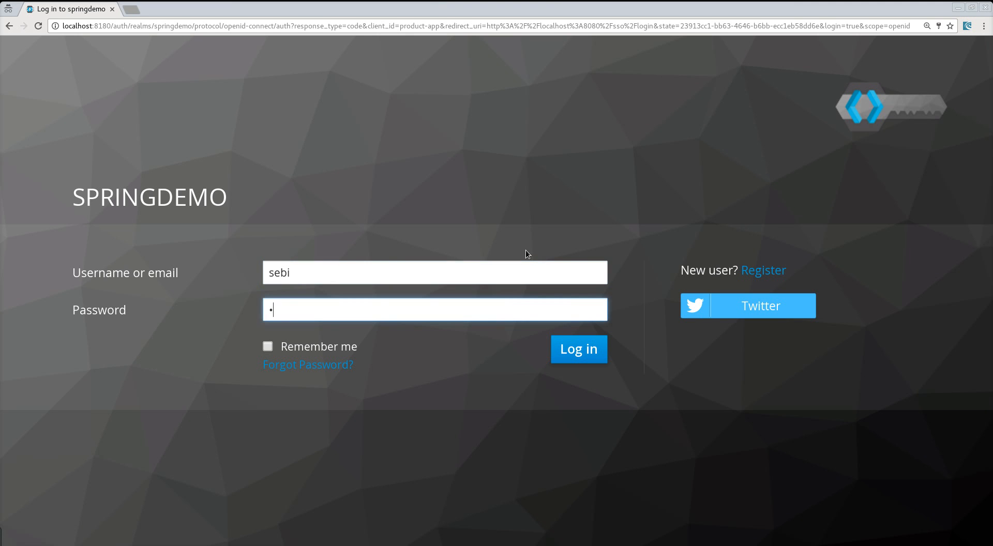
{"action": "left_click", "coordinate": [577, 349]}
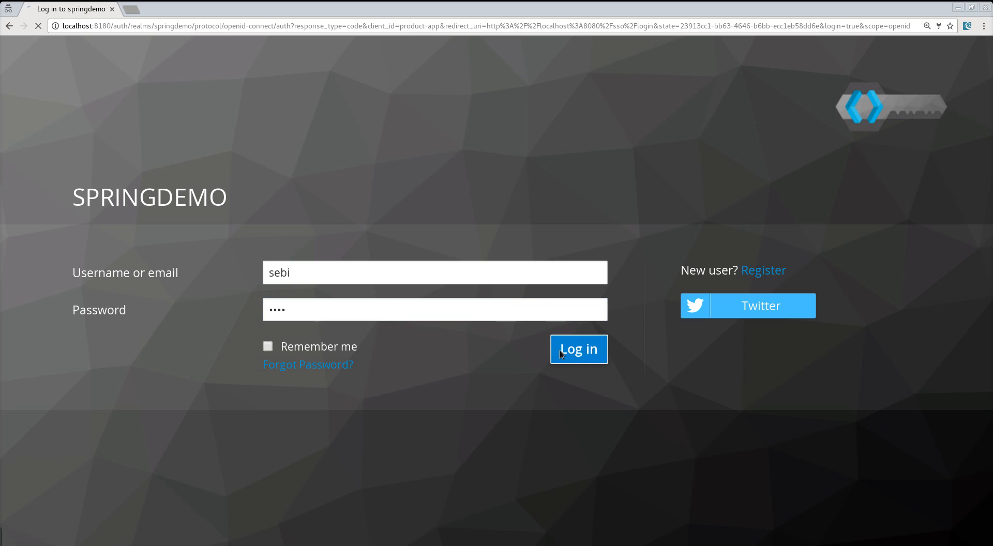
{"action": "left_click", "coordinate": [578, 349]}
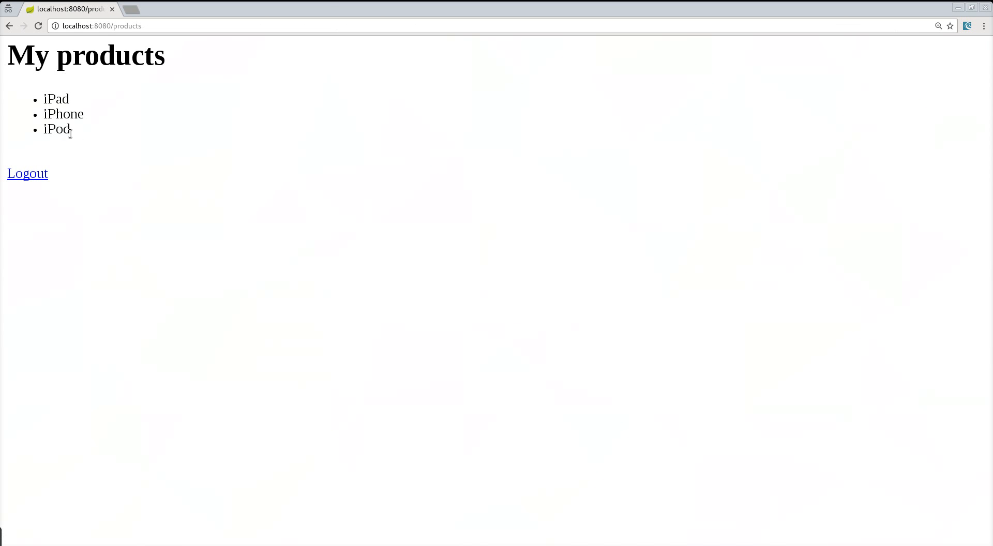
{"action": "left_click_drag", "start_coordinate": [47, 98], "coordinate": [70, 133]}
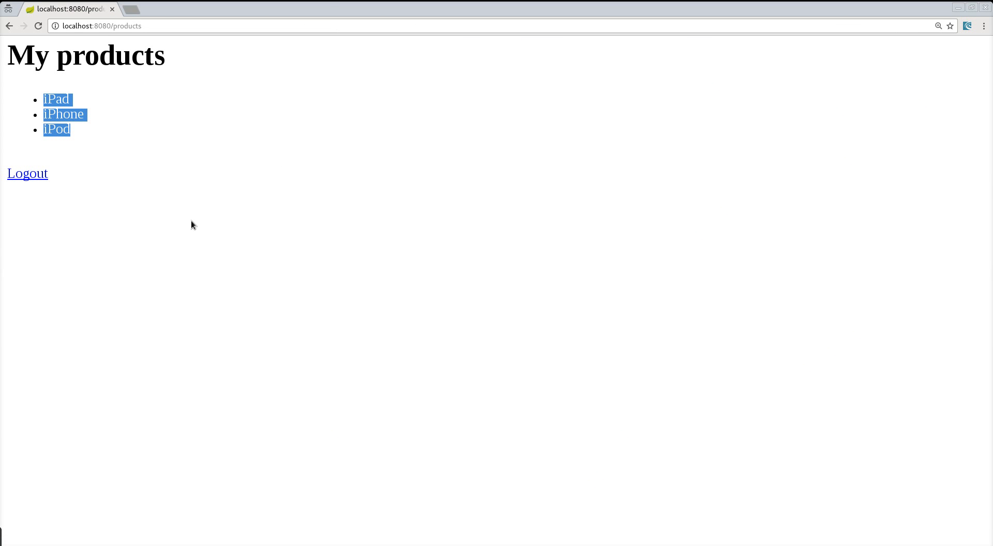